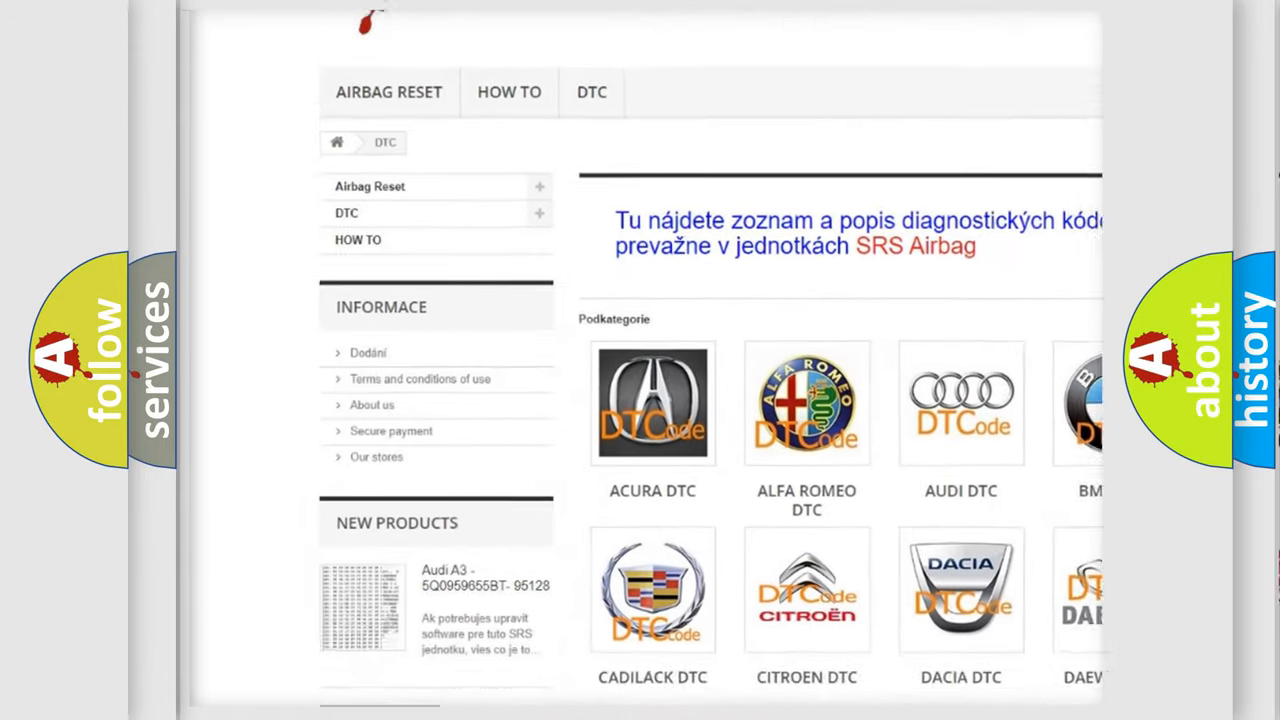
scroll(down, 3)
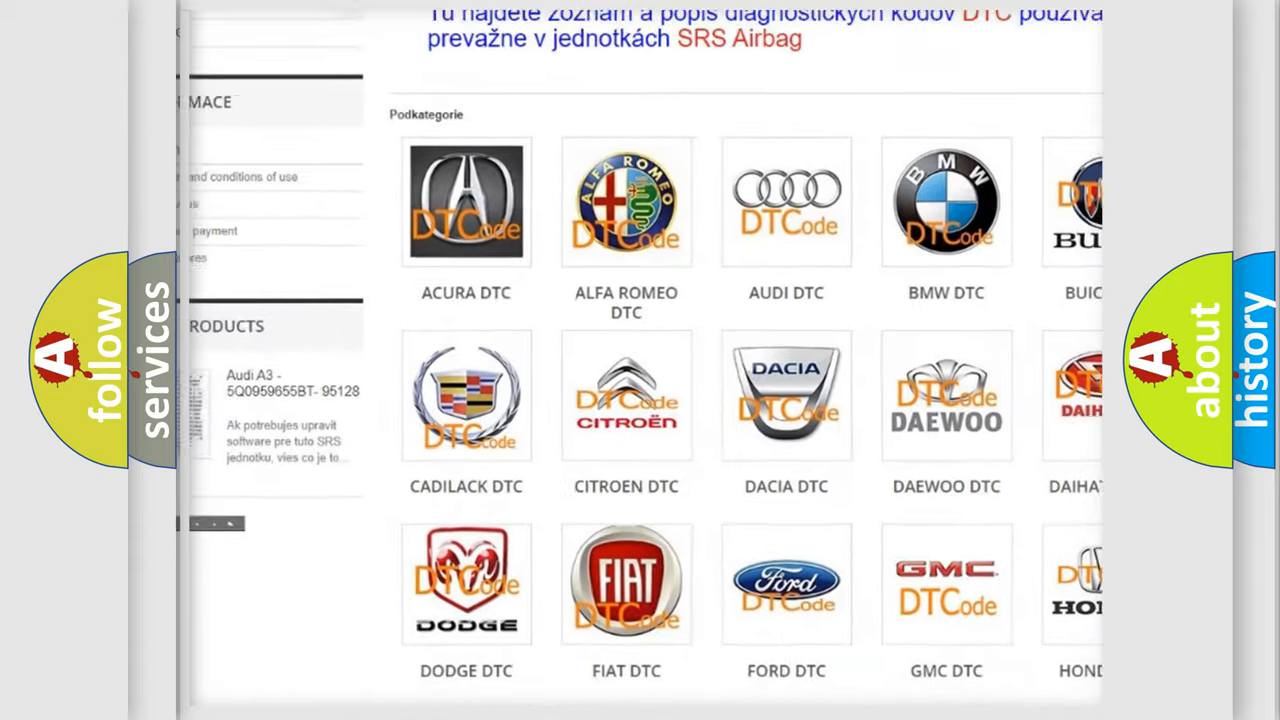
scroll(up, 3)
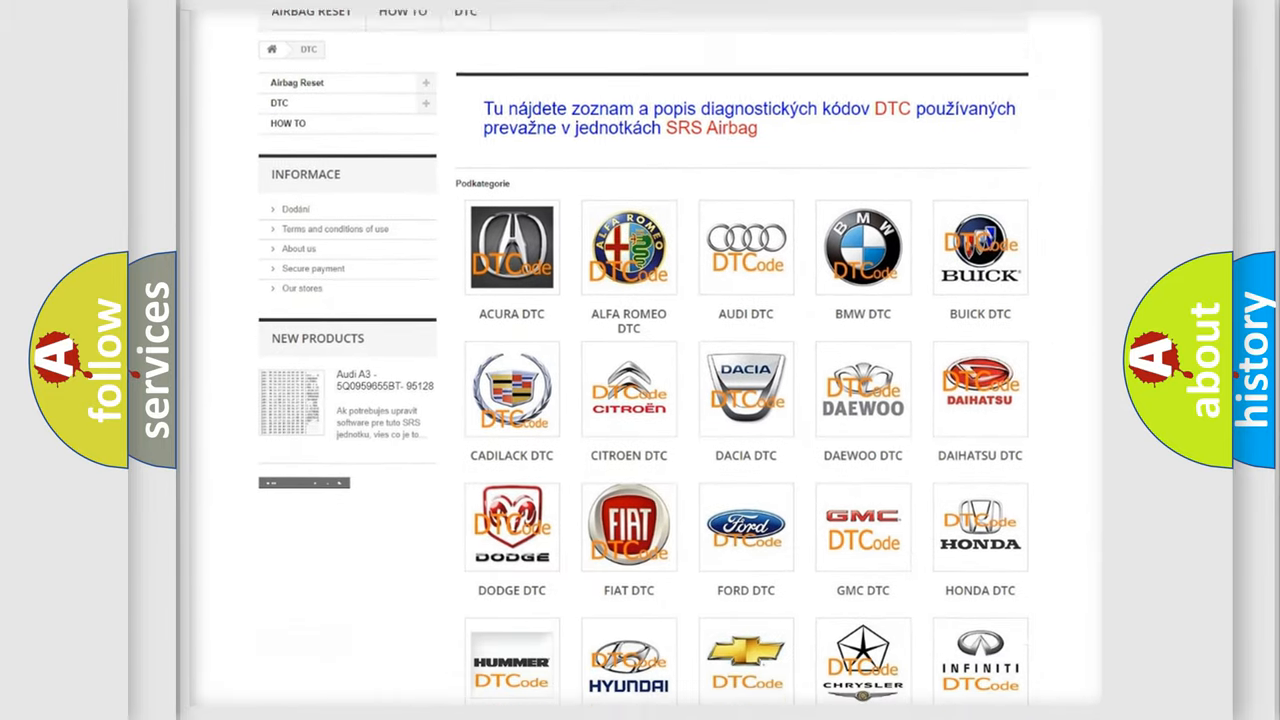
scroll(down, 3)
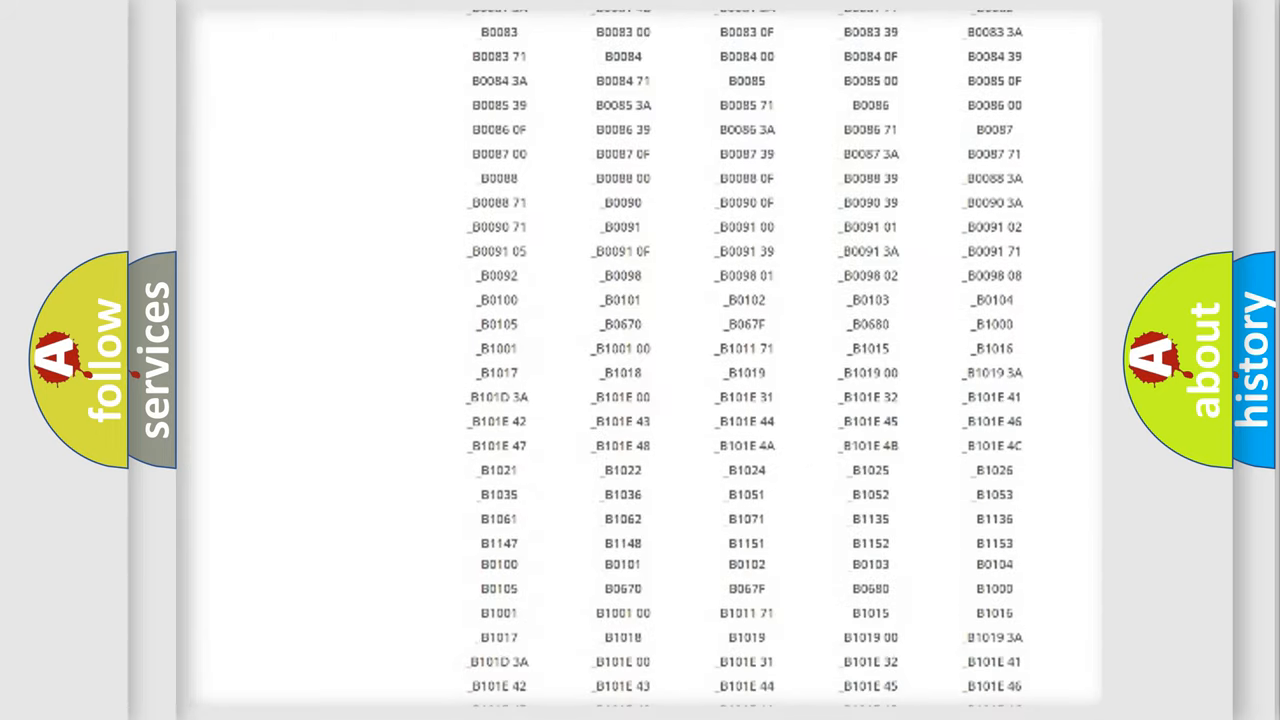
scroll(up, 3)
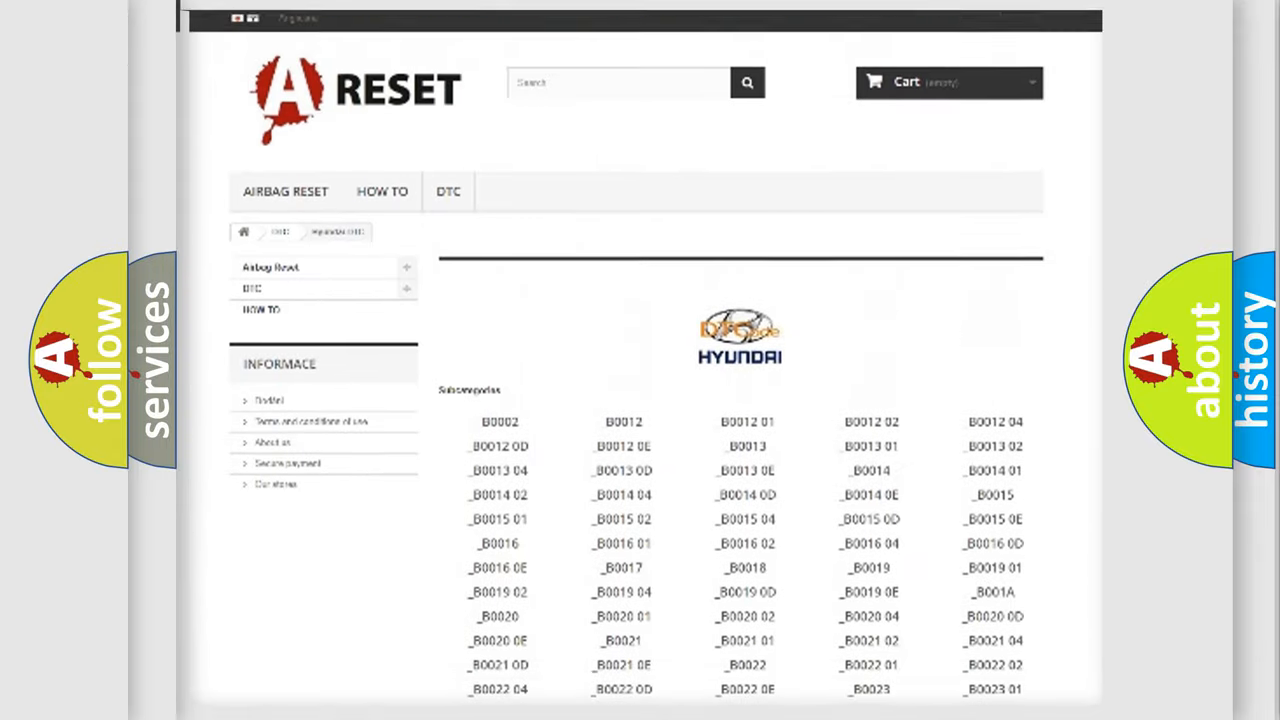